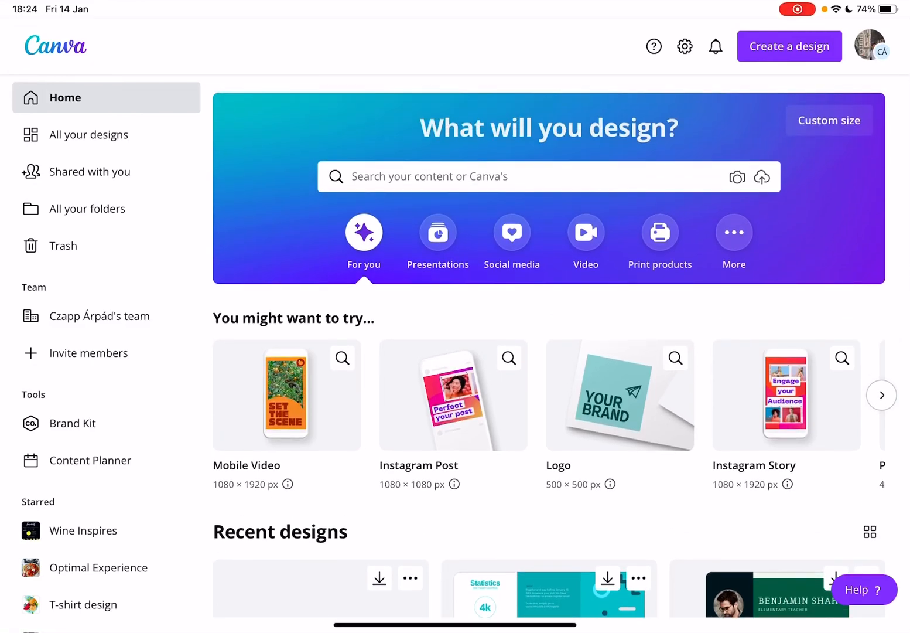
Browse the expanded list of suggested design types on Canva's home screen.
left_click(881, 395)
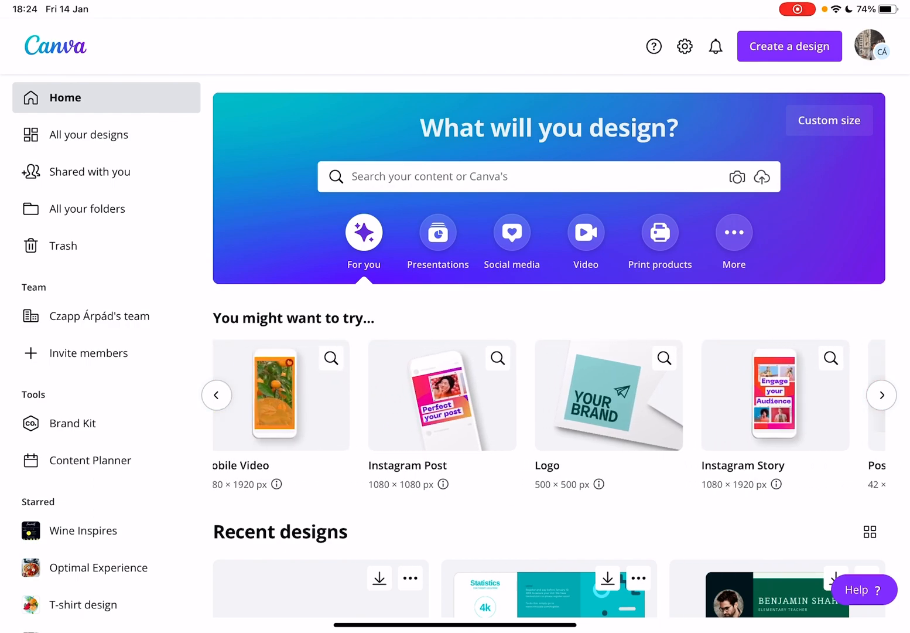
scroll("down", 3)
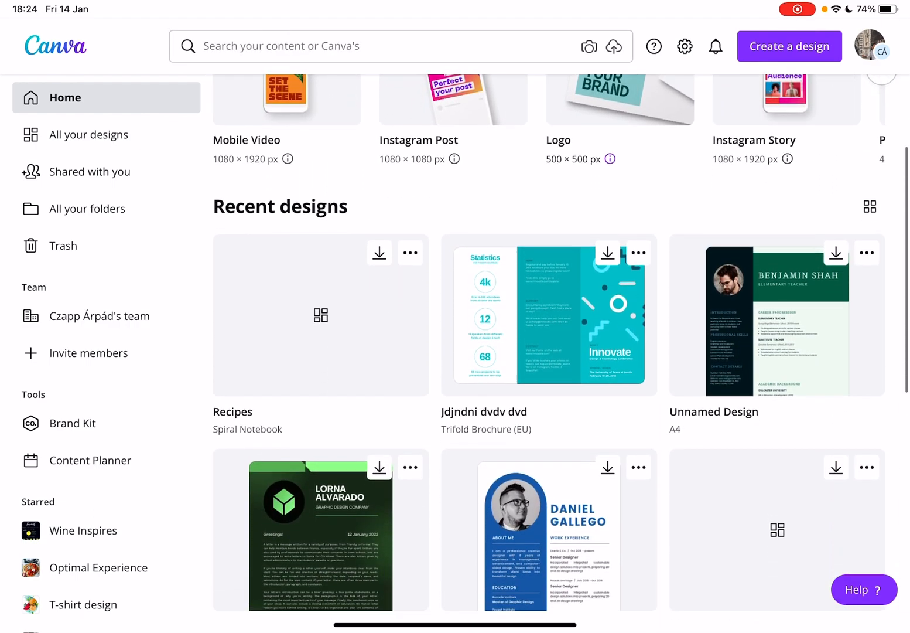
scroll("down", 3)
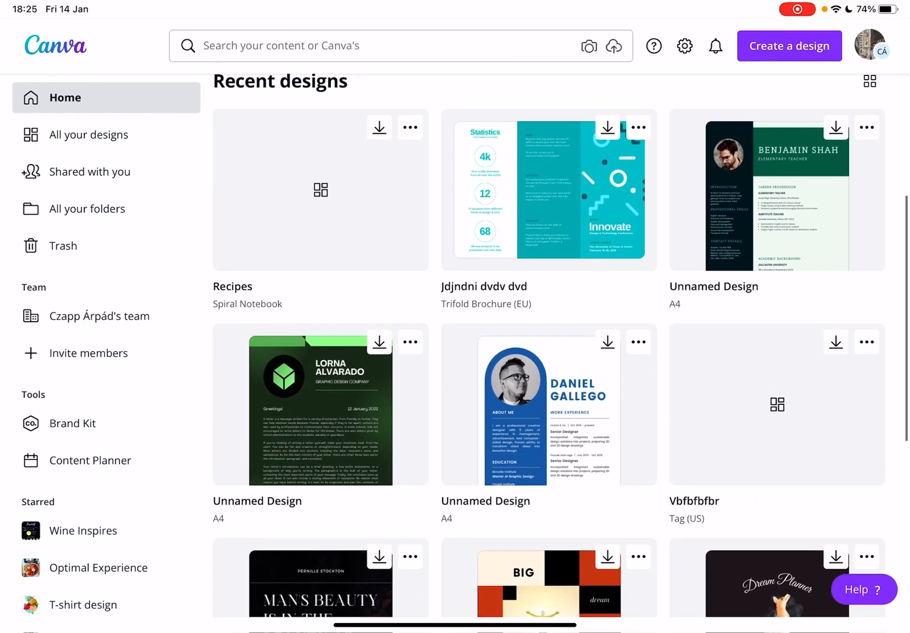
scroll("down", 3)
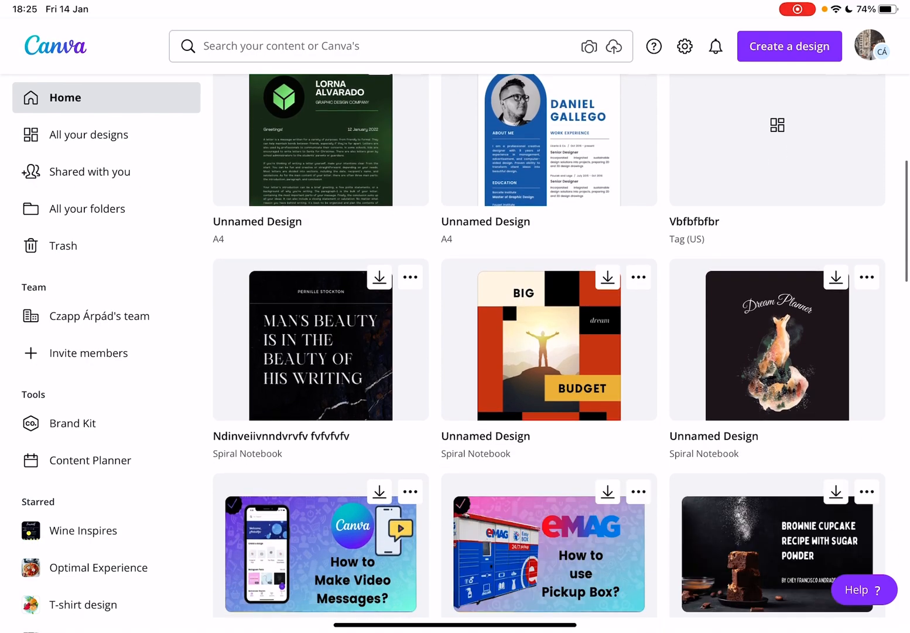
scroll("down", 3)
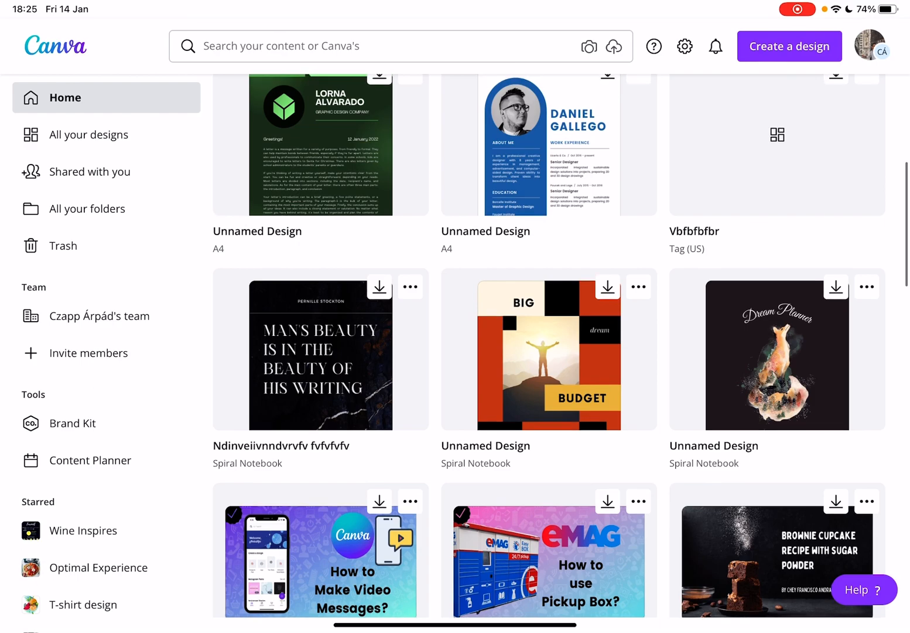
scroll("up", 3)
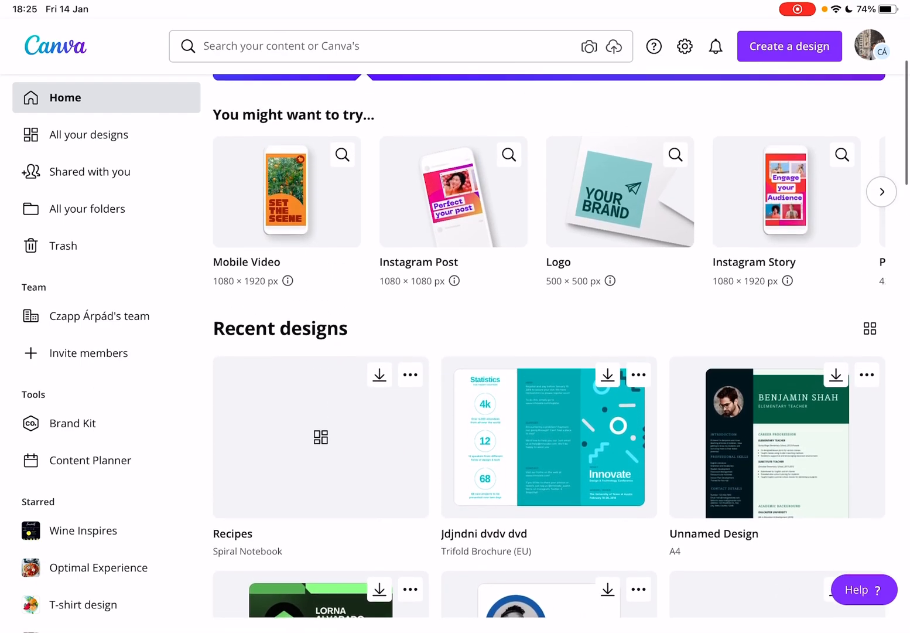
scroll("up", 3)
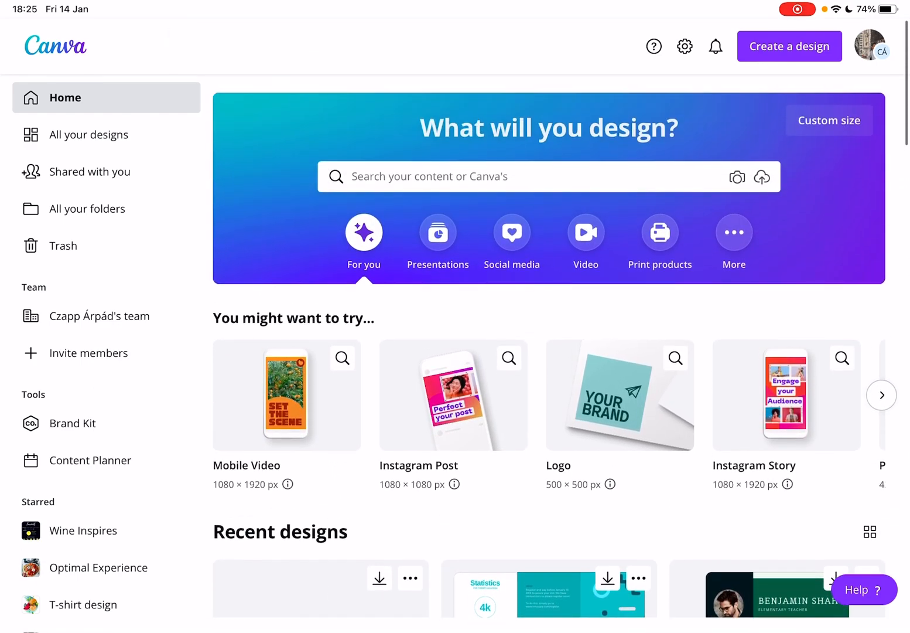
Go to Print products, Stationery, and scroll down to the Report design type.
left_click(660, 235)
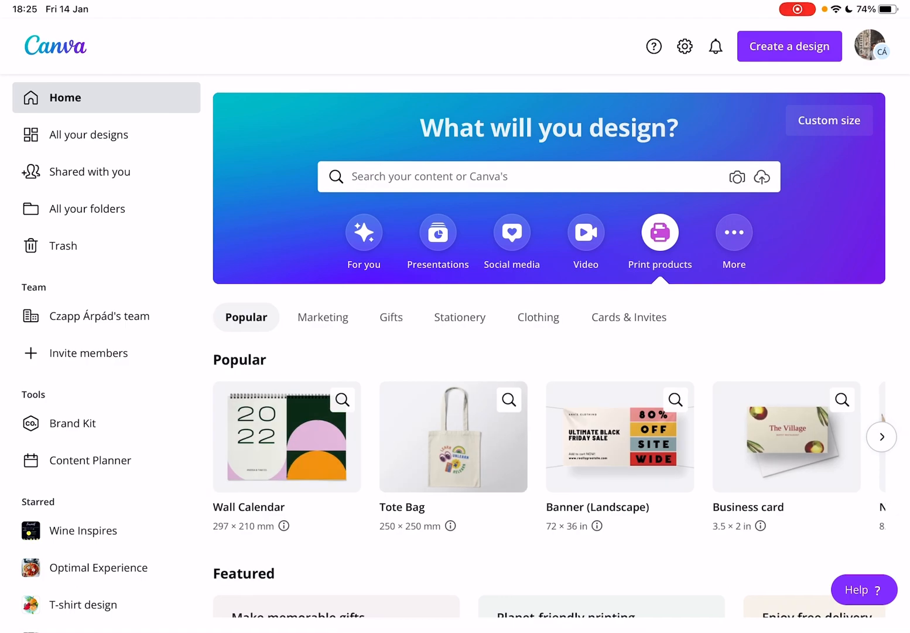
left_click(460, 316)
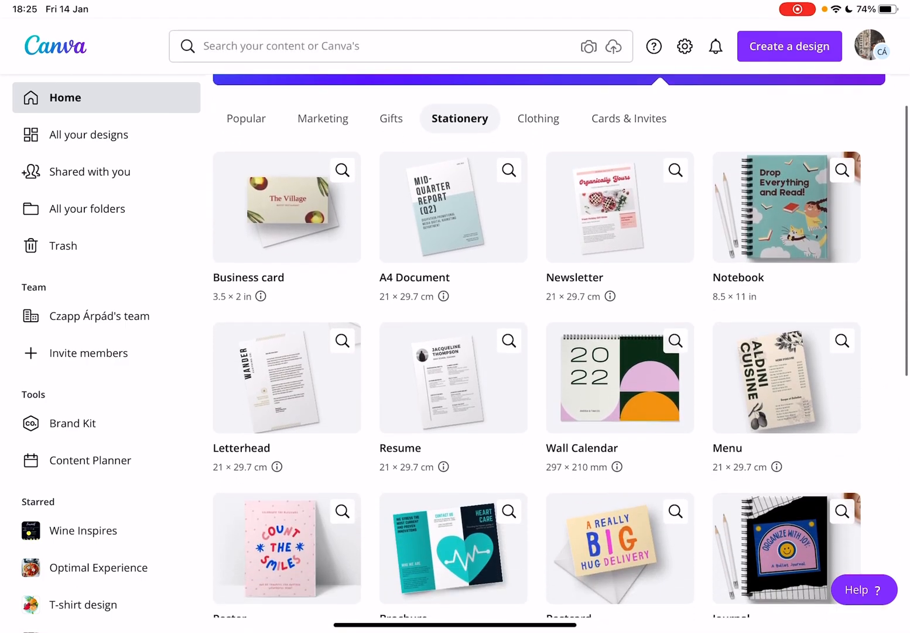
scroll("down", 3)
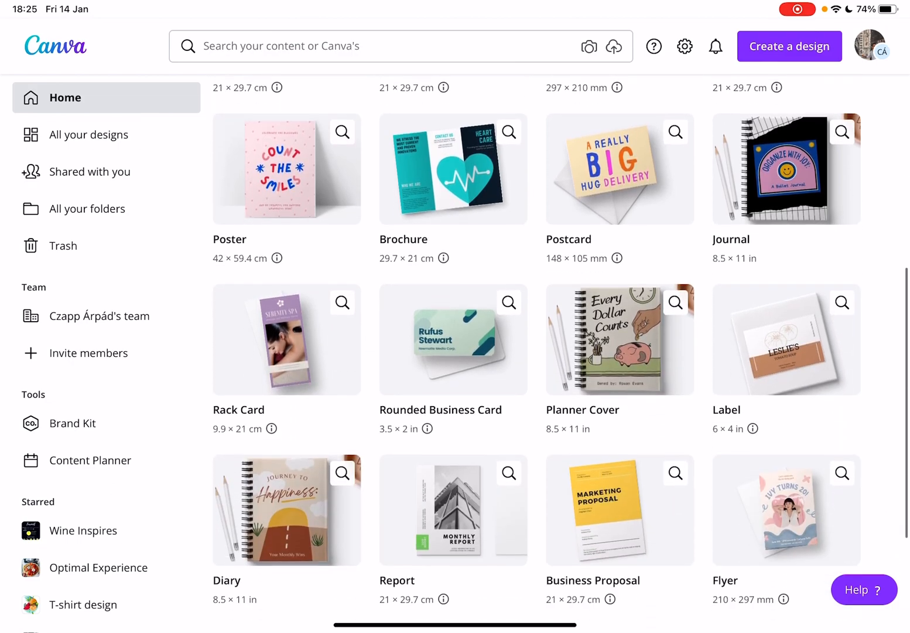
scroll("down", 3)
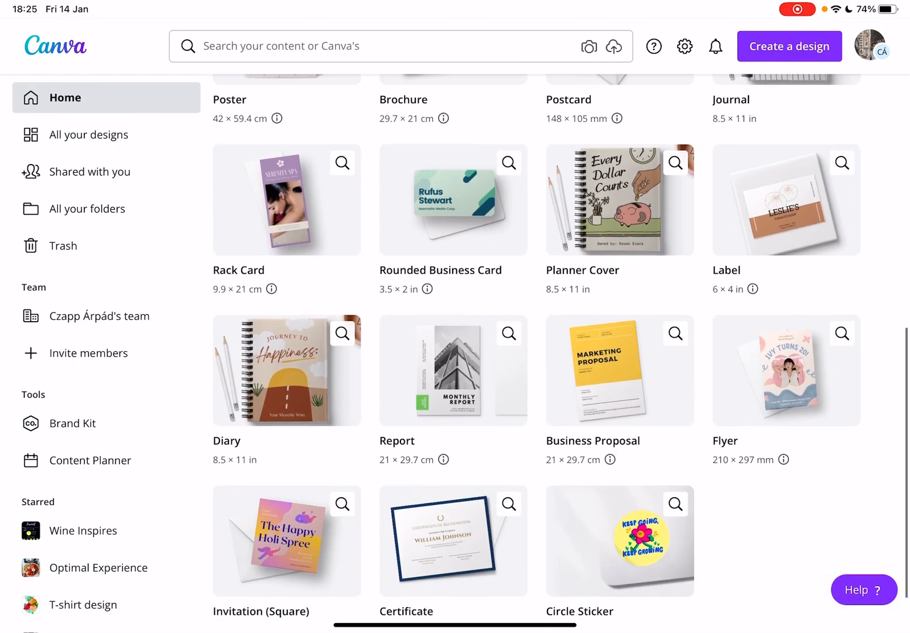
scroll("down", 3)
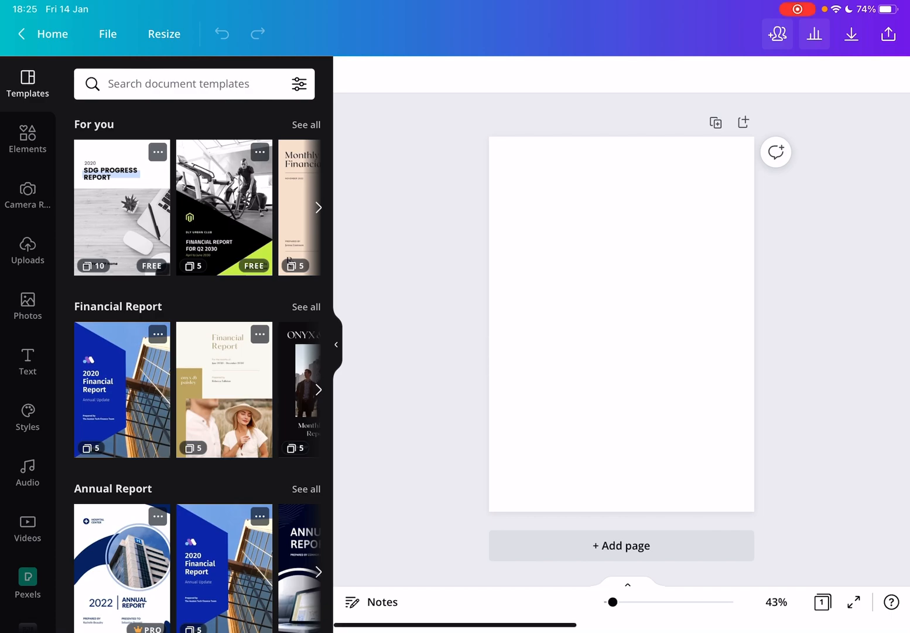
left_click(335, 344)
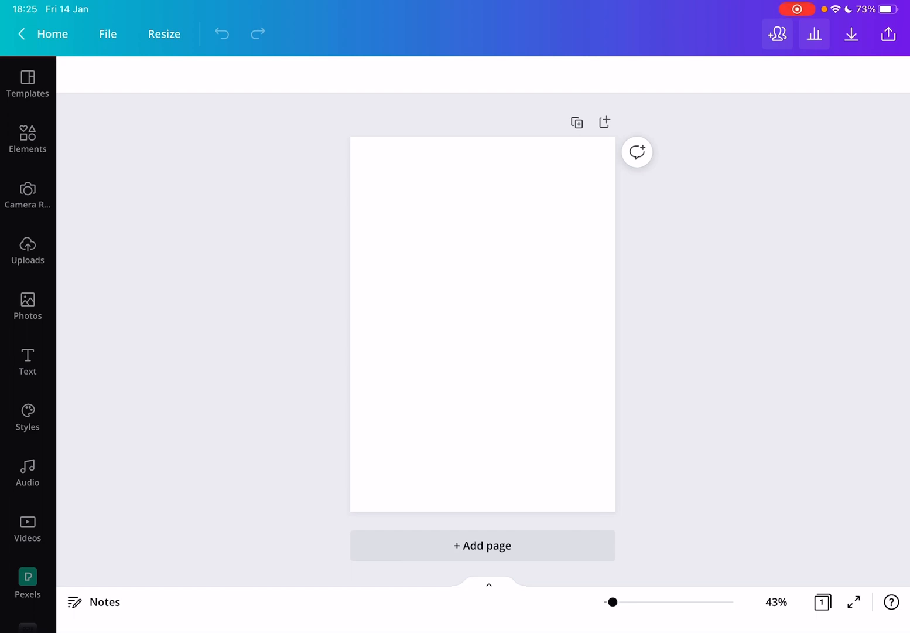
left_click(27, 250)
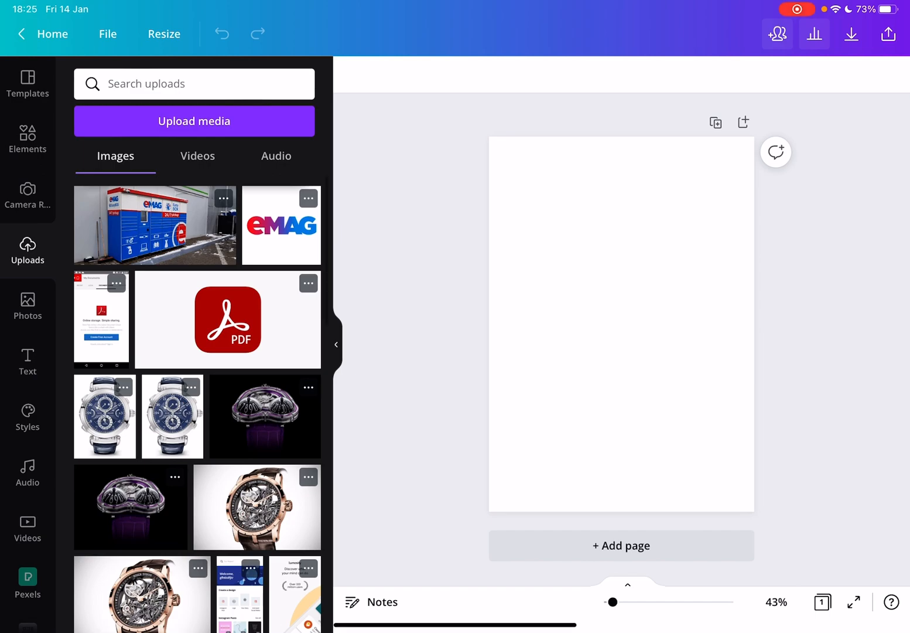
scroll("down", 3)
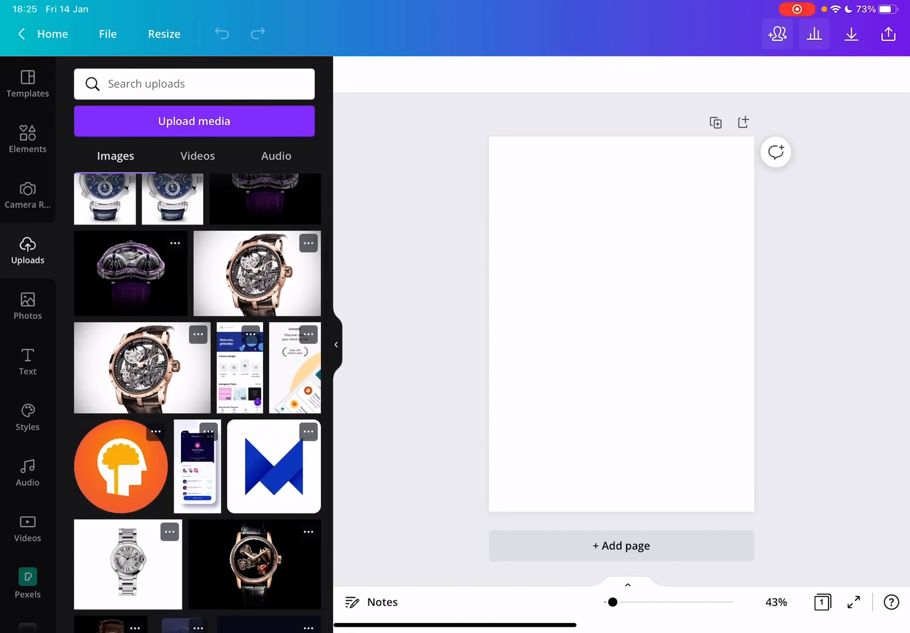
left_click(27, 361)
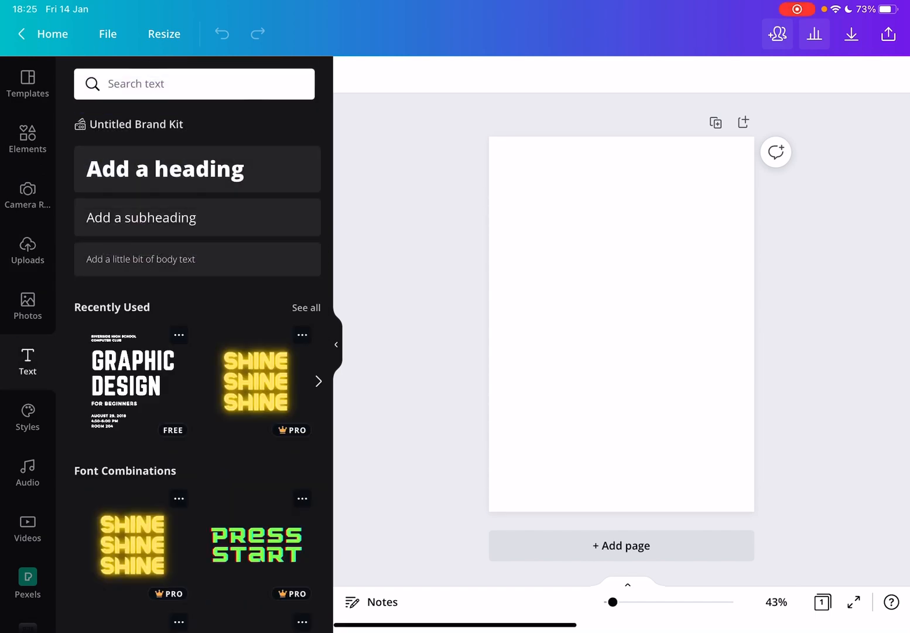
left_click(27, 304)
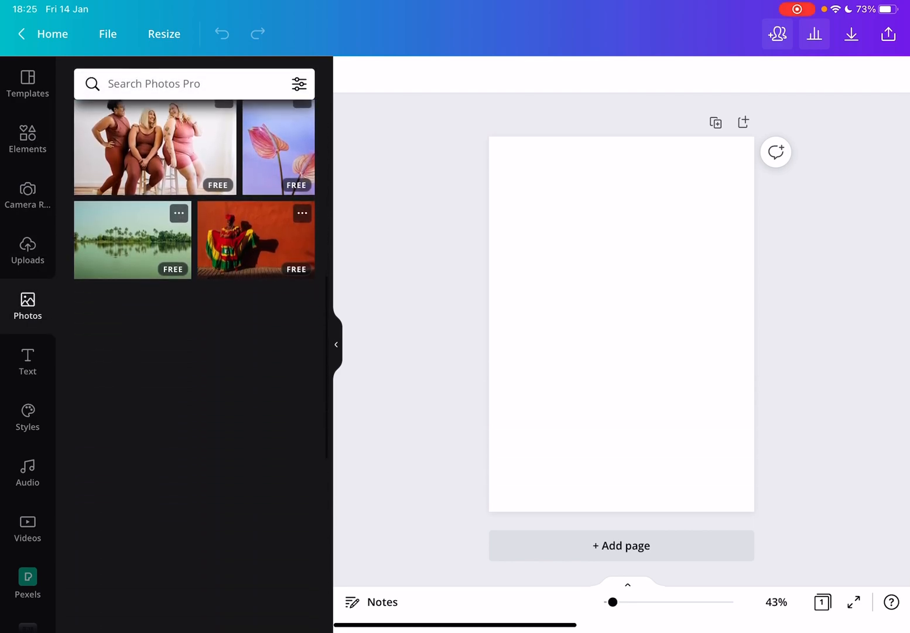
scroll("down", 3)
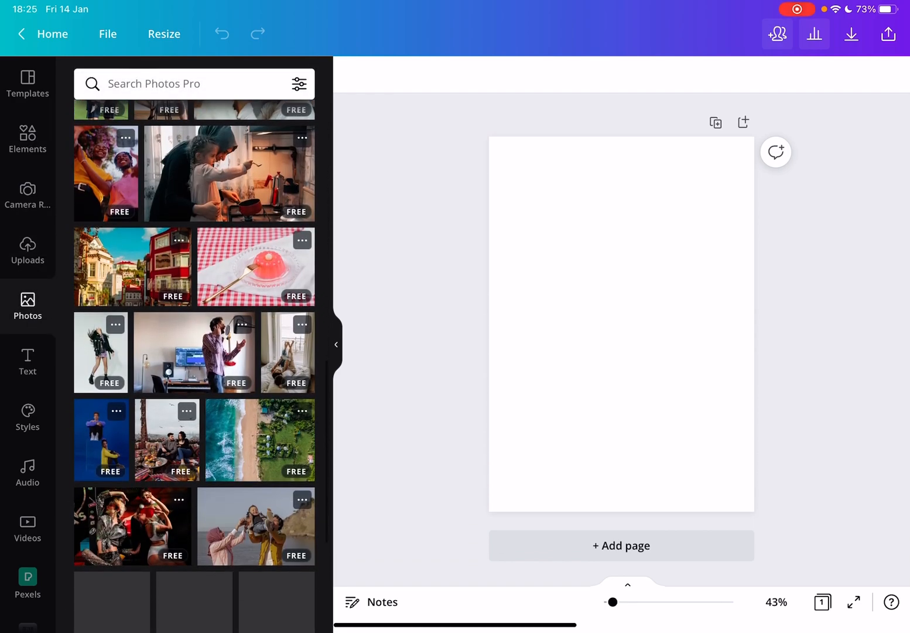
scroll("down", 3)
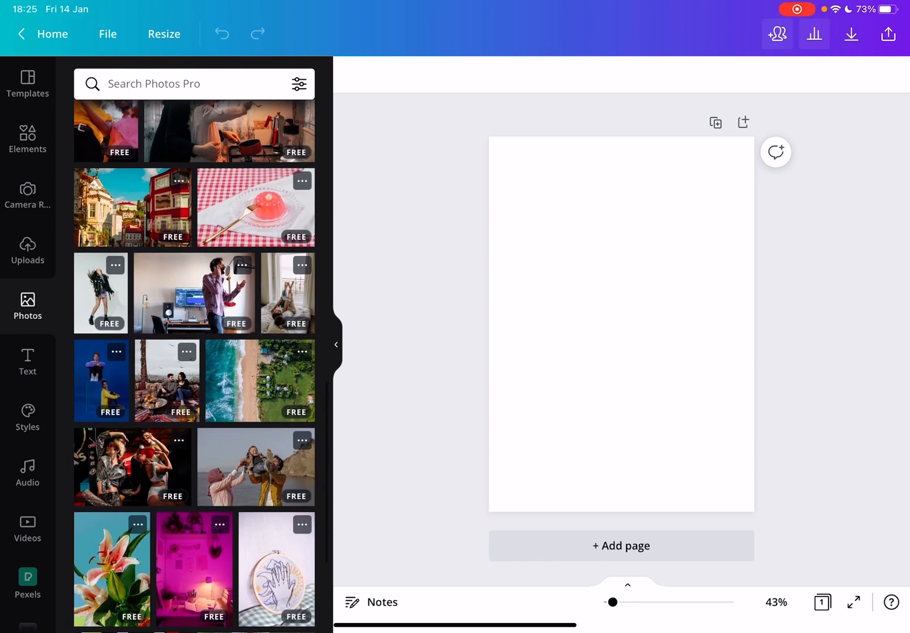
left_click(28, 85)
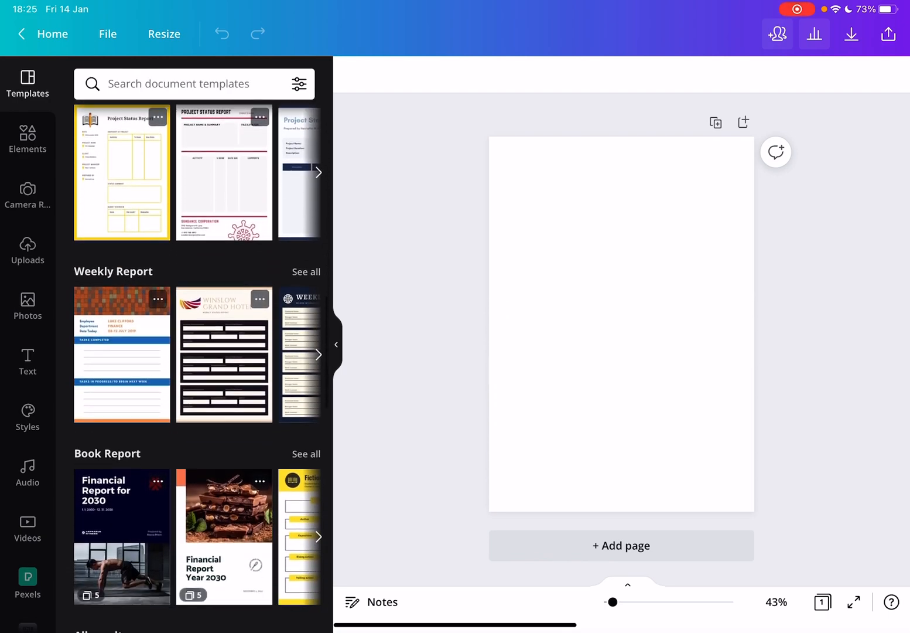
scroll("down", 3)
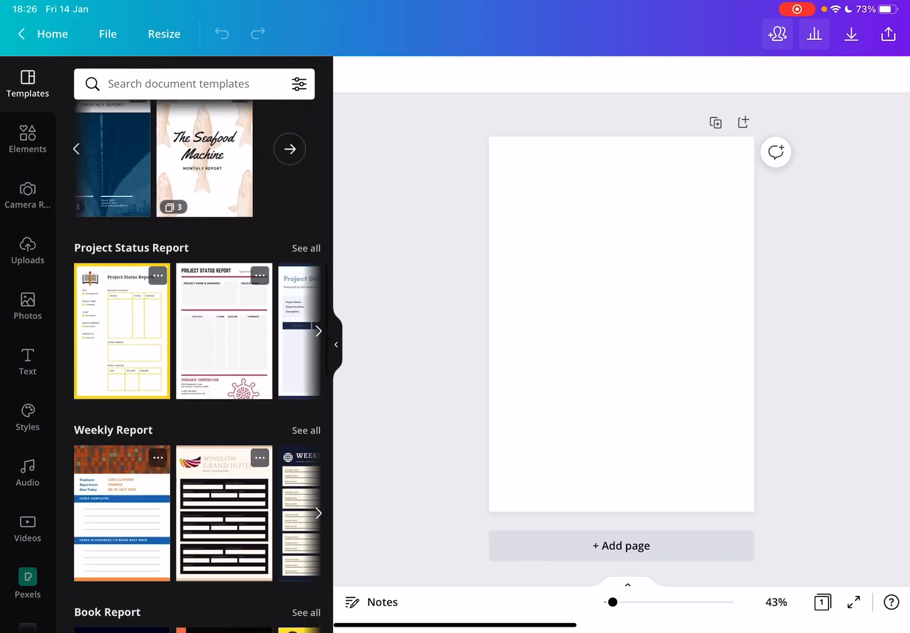
scroll("down", 3)
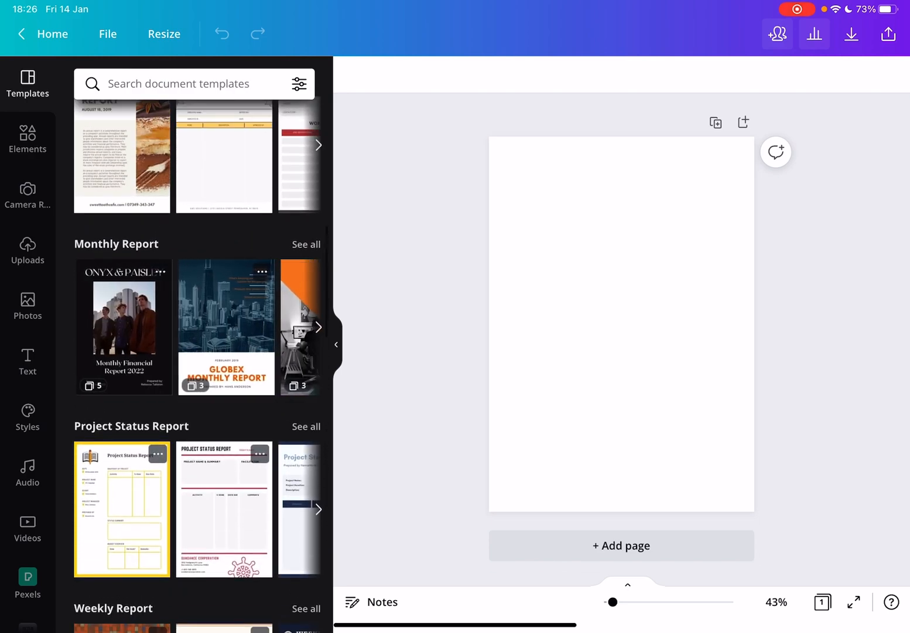
scroll("down", 3)
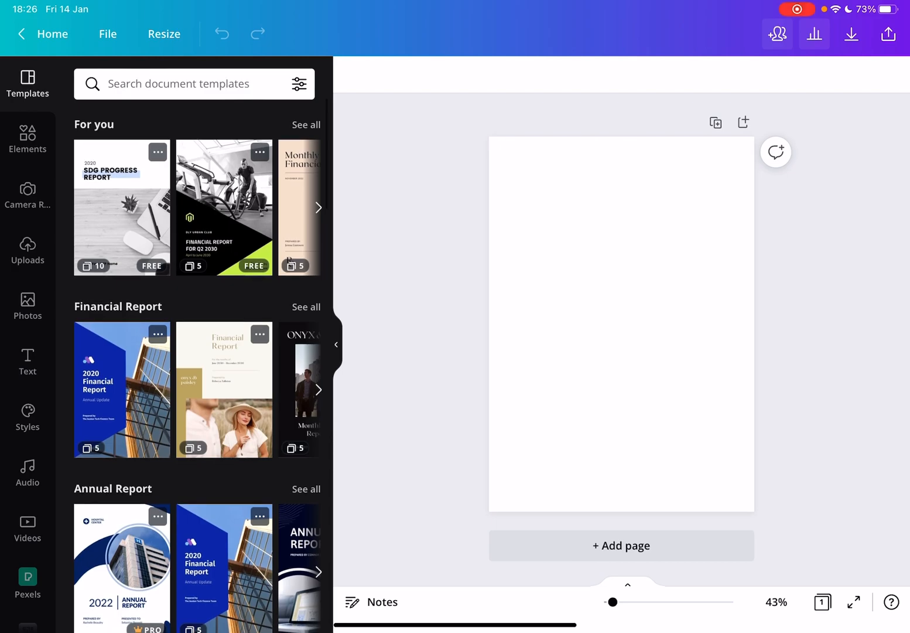
scroll("down", 3)
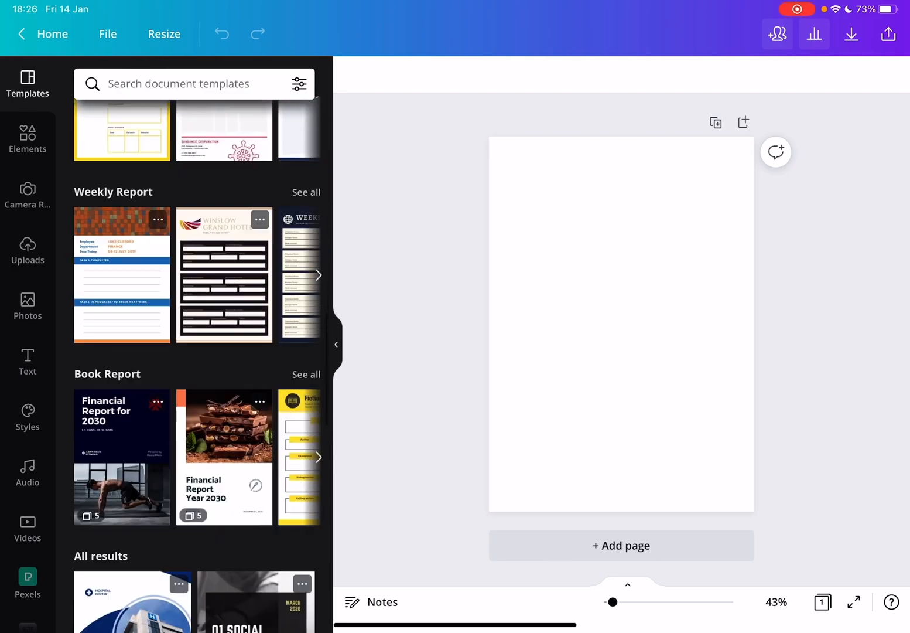
scroll("down", 3)
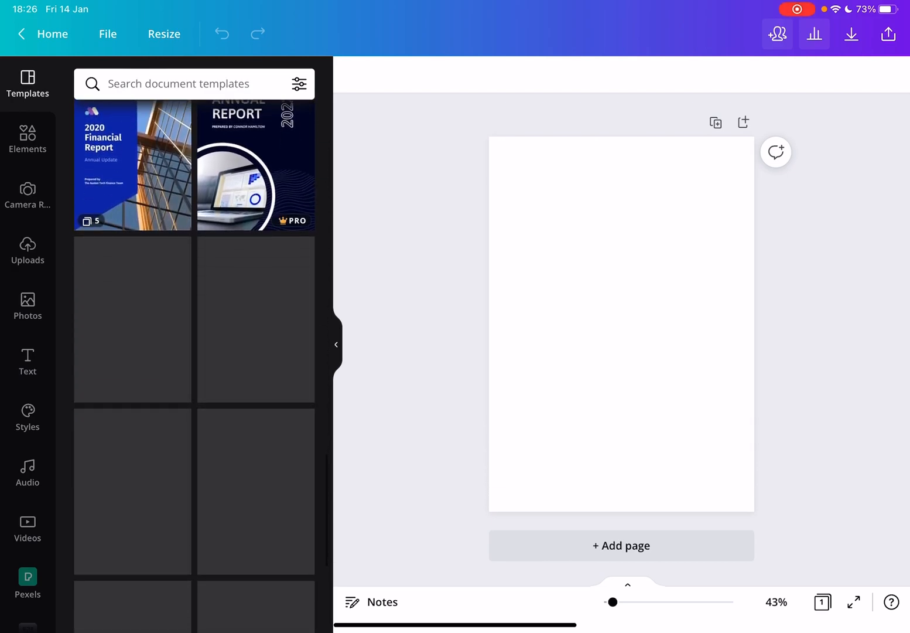
scroll("down", 3)
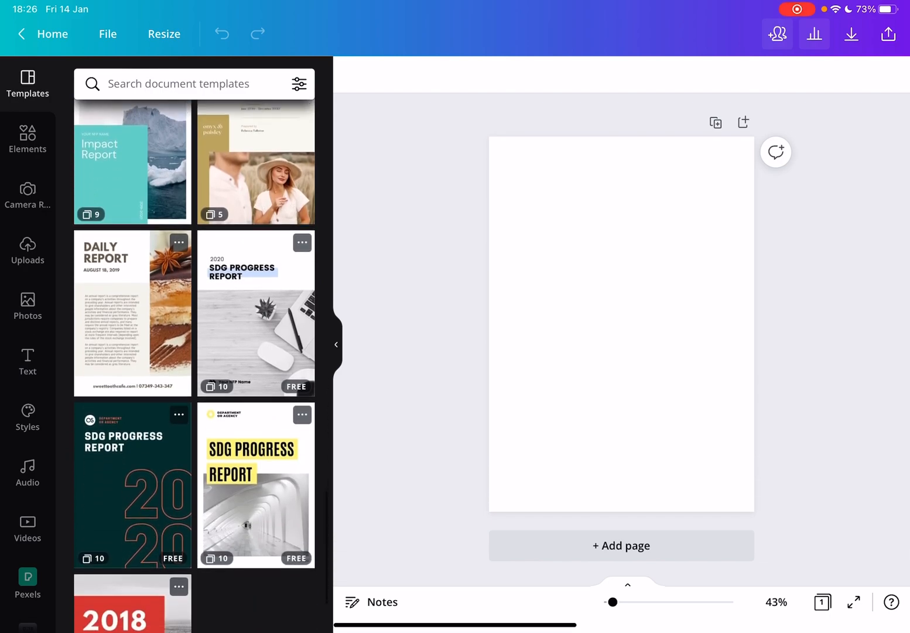
scroll("down", 3)
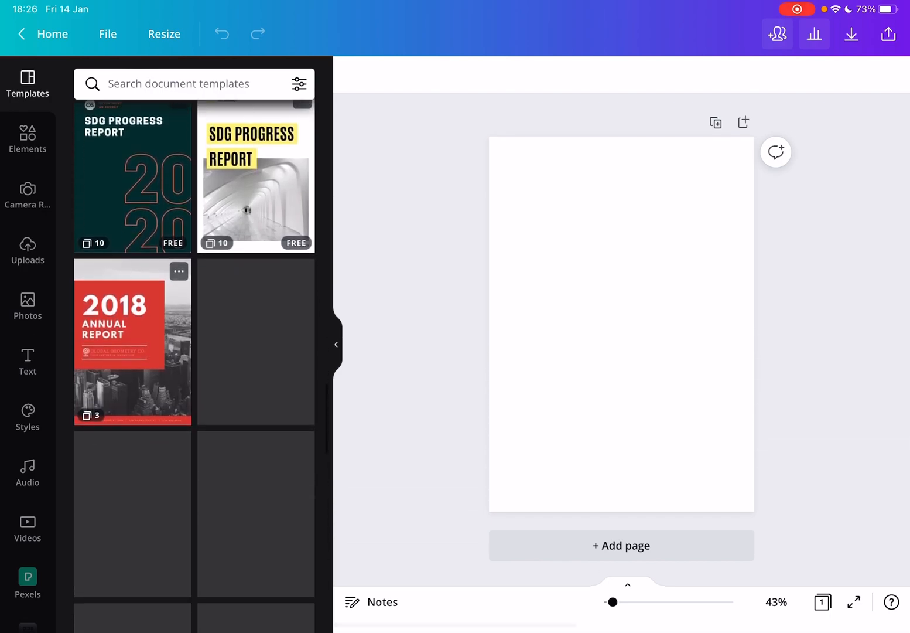
scroll("down", 3)
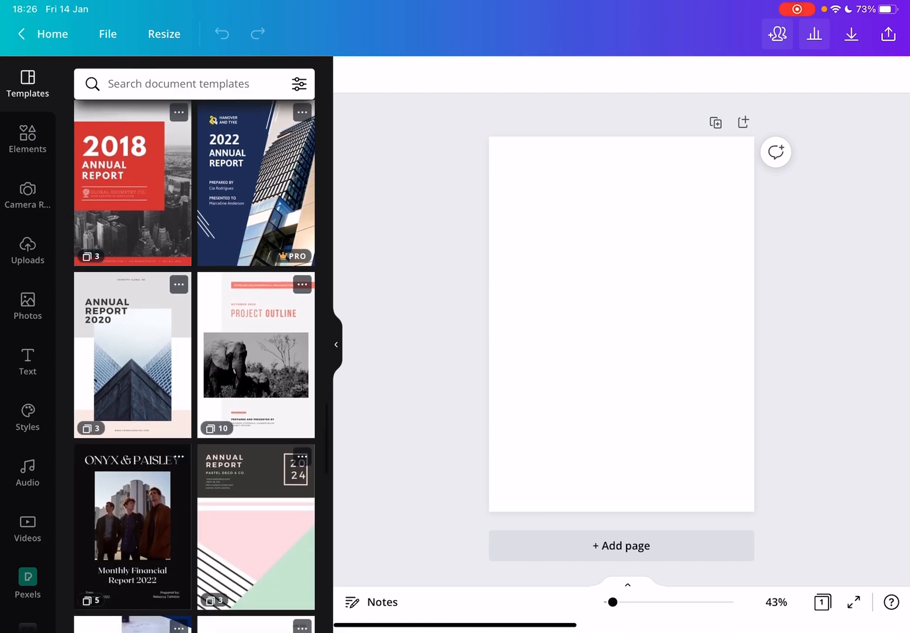
scroll("down", 3)
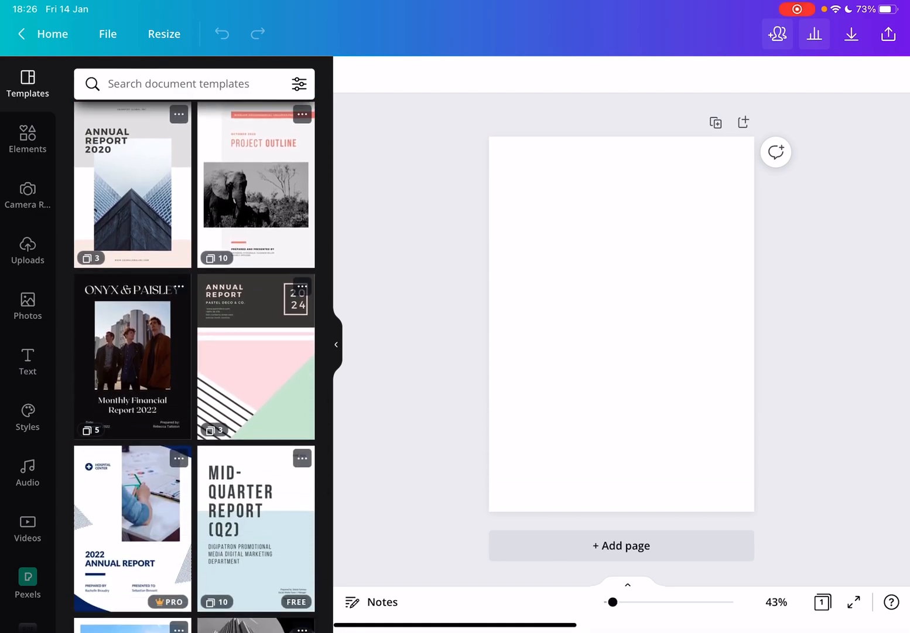
scroll("down", 3)
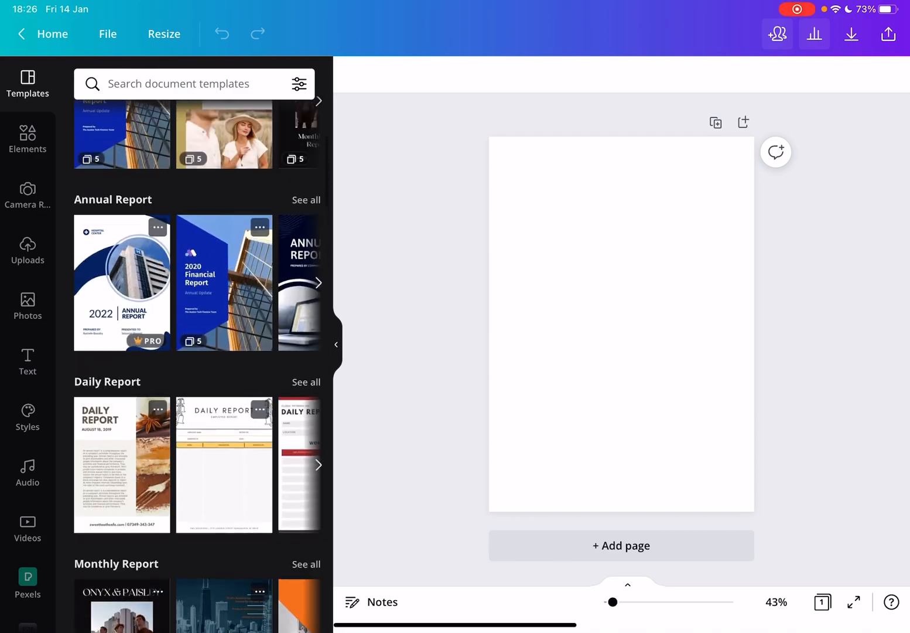
scroll("down", 3)
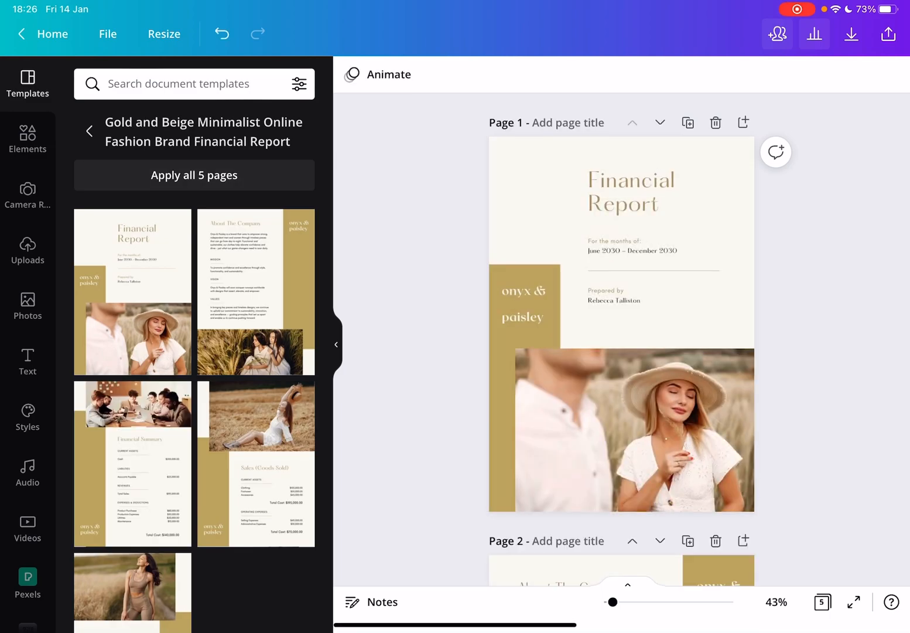
Scroll through the applied gold and beige Financial Report pages to the last one.
scroll("down", 3)
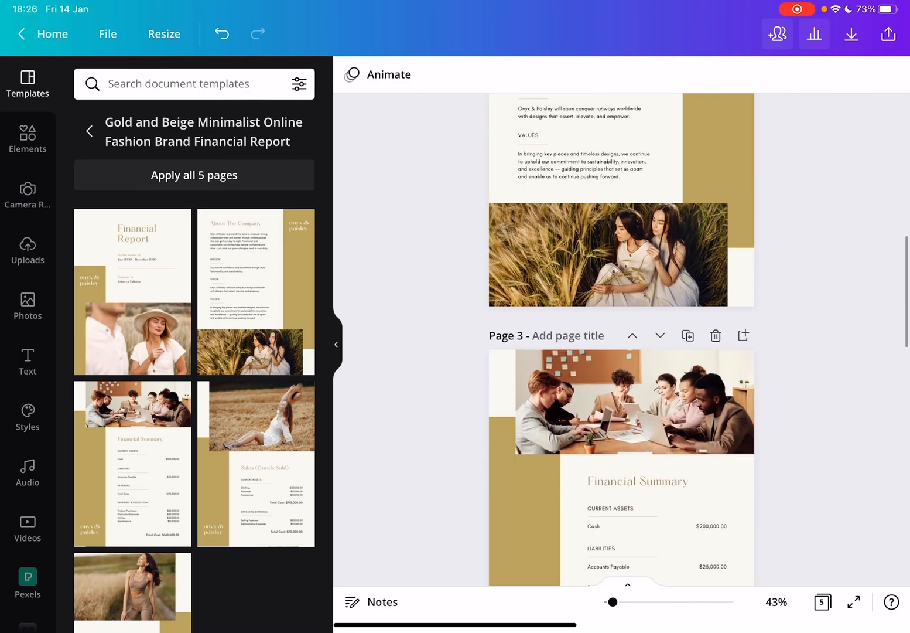
scroll("down", 3)
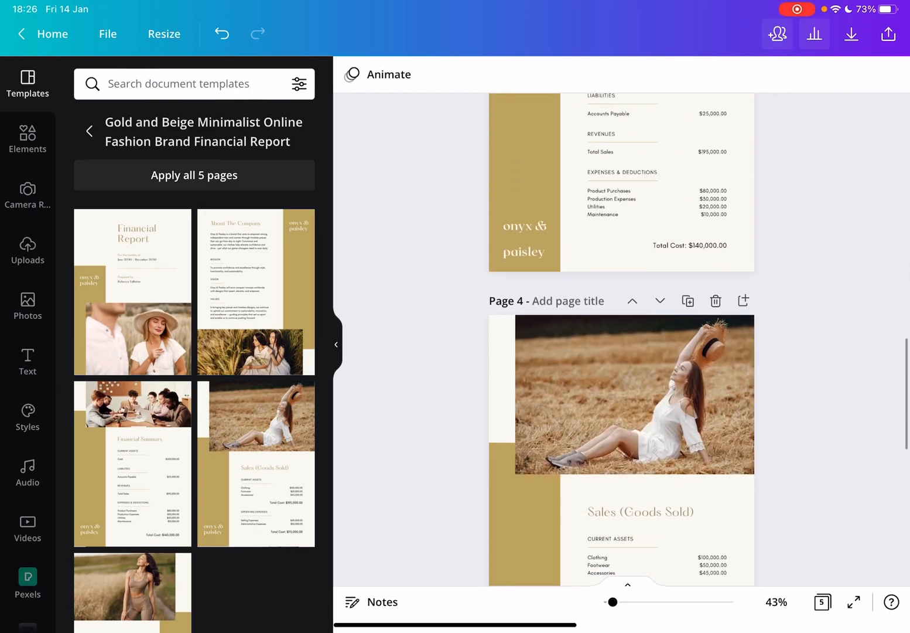
scroll("down", 3)
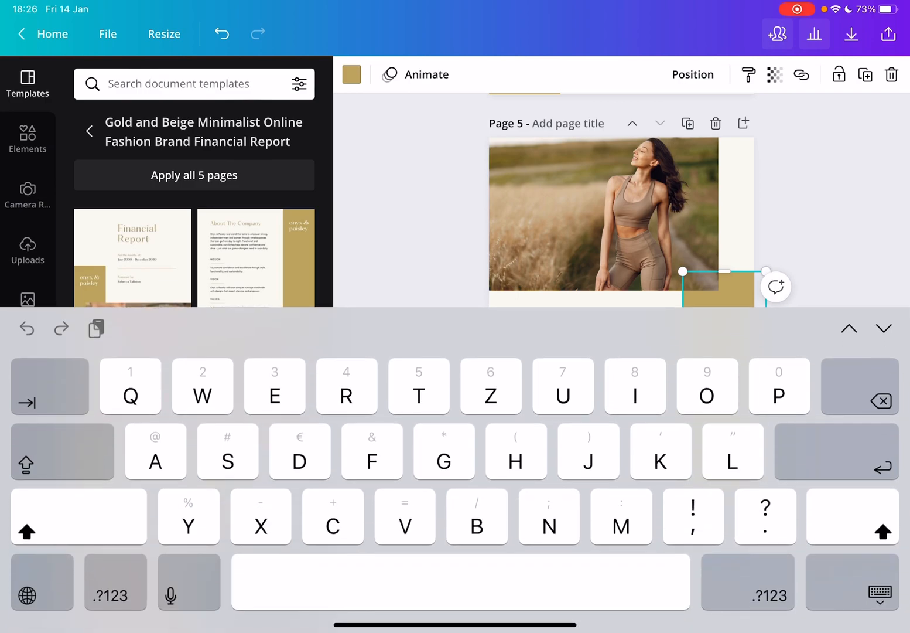
Recolour the page 5 shape to teal from the Default Colours.
left_click(351, 75)
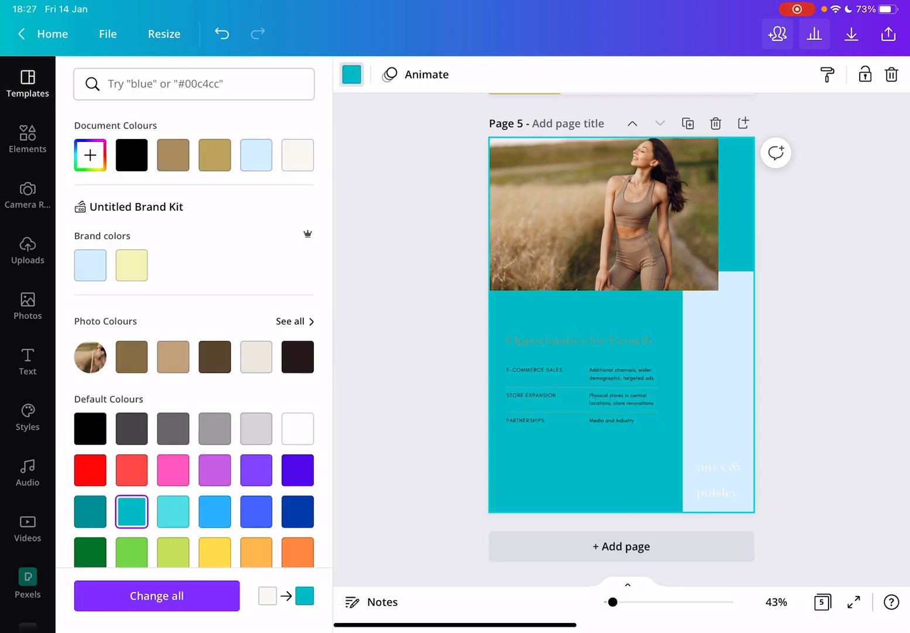
left_click(255, 357)
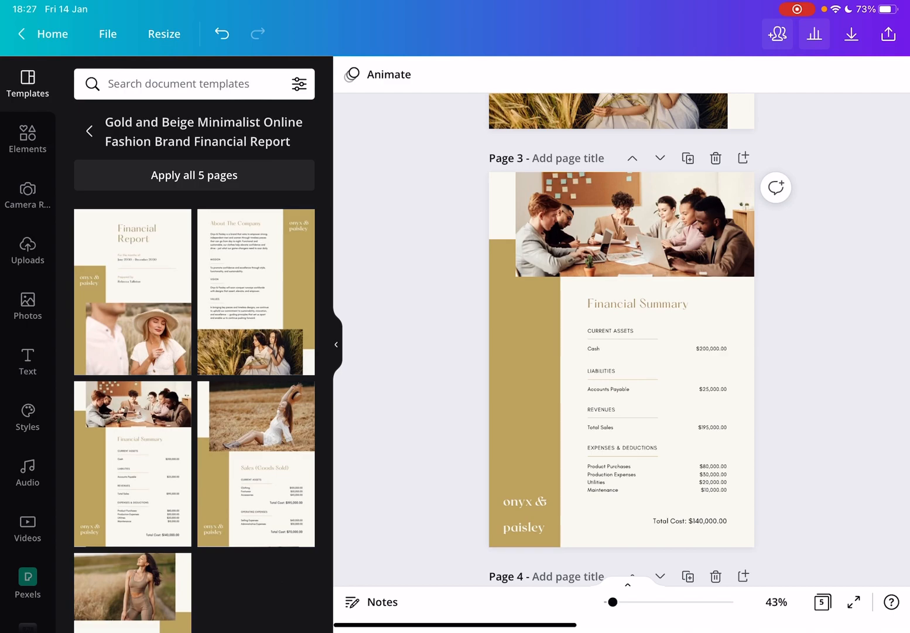
Return to the Financial Report template row and choose the chocolate Financial Report Year 2030 template.
scroll("down", 3)
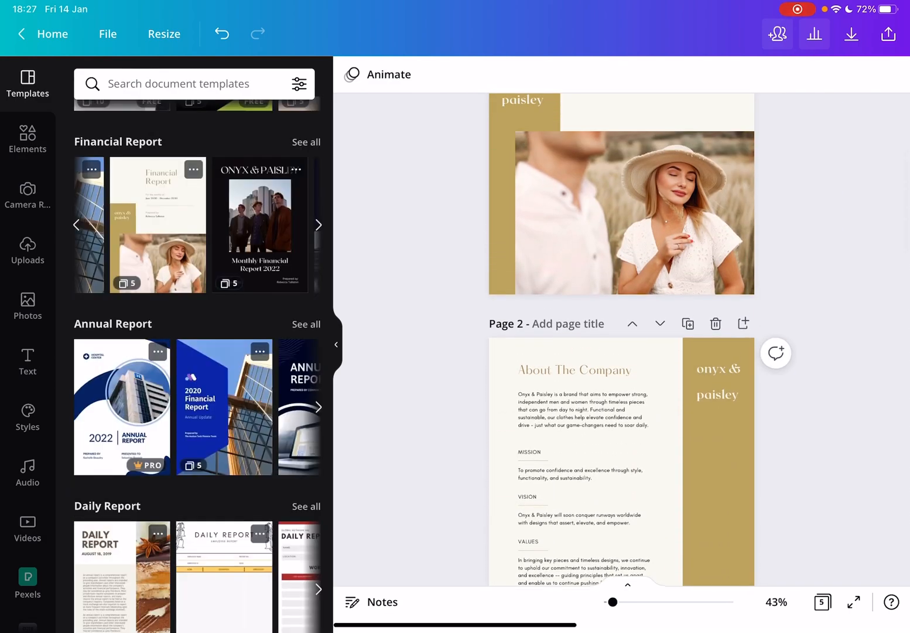
left_click(318, 225)
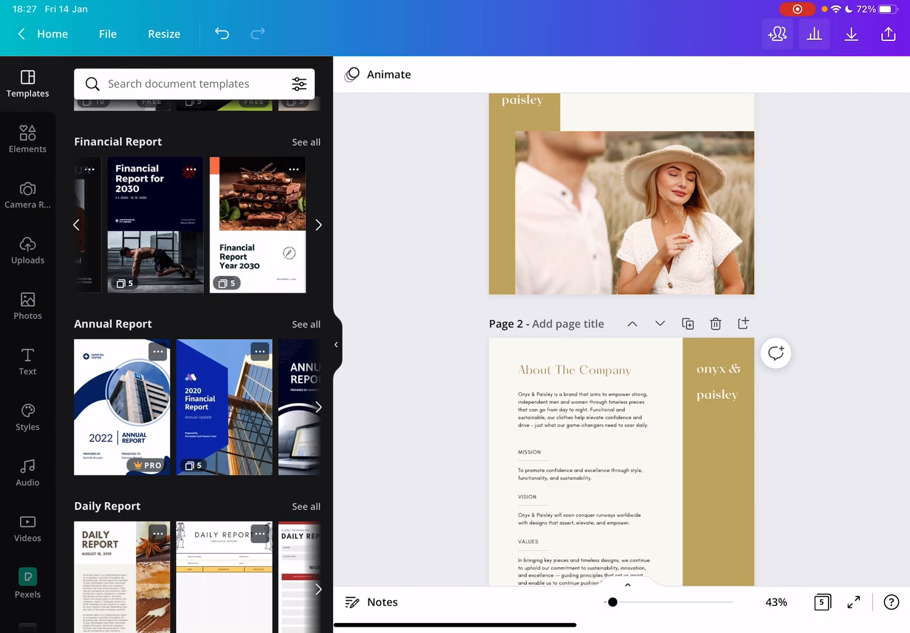
left_click(258, 225)
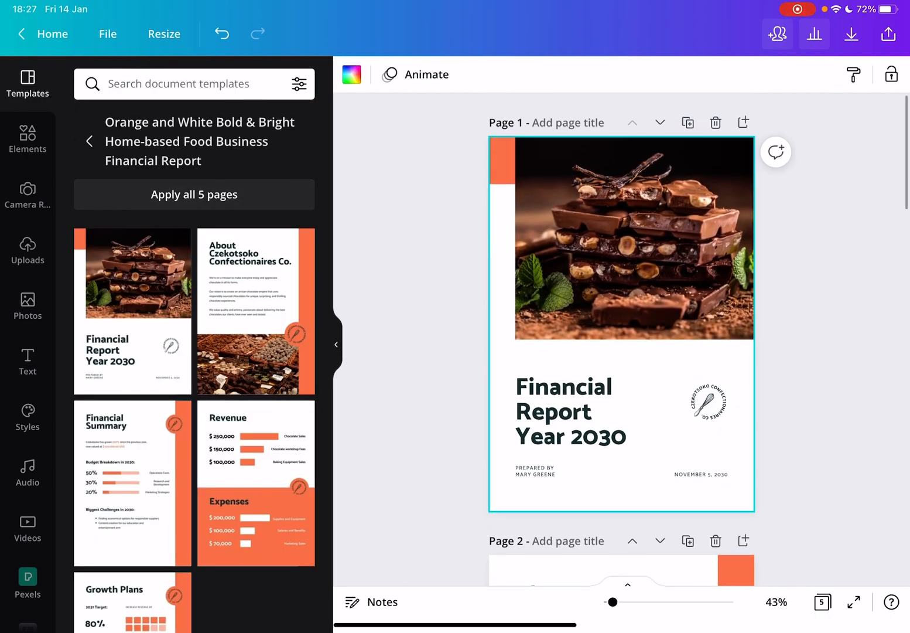
Scroll through the five applied orange and white Financial Report pages.
scroll("down", 3)
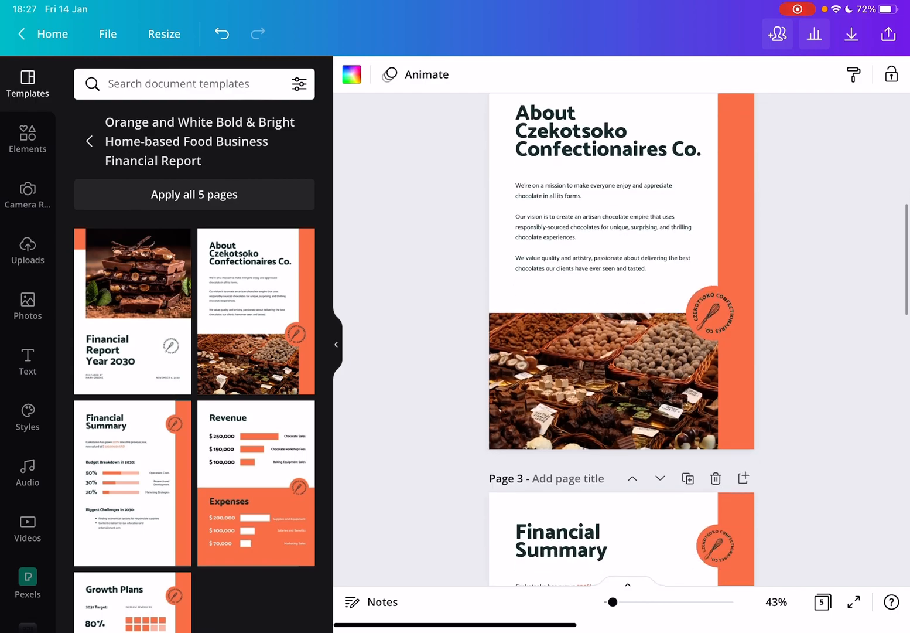
scroll("down", 3)
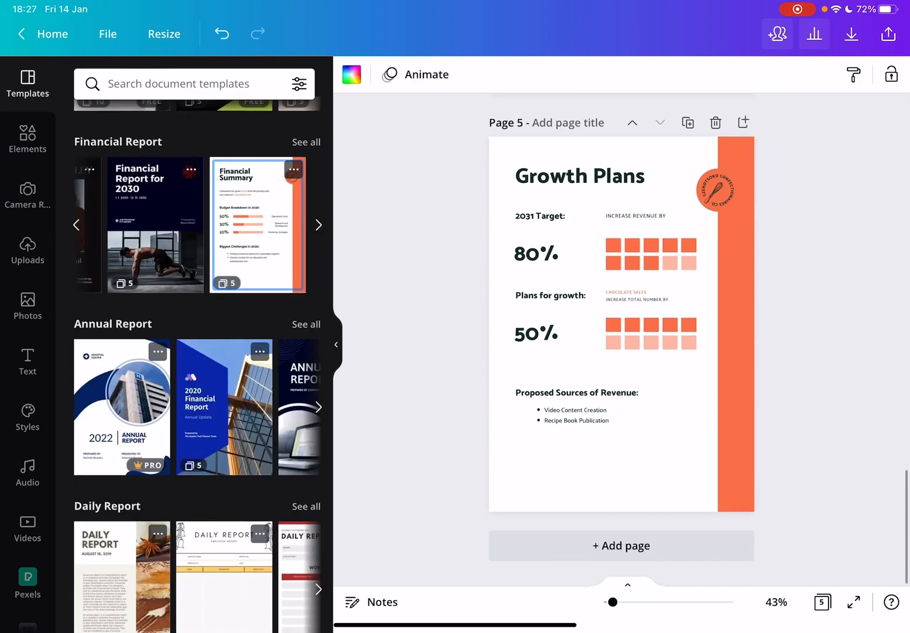
scroll("down", 3)
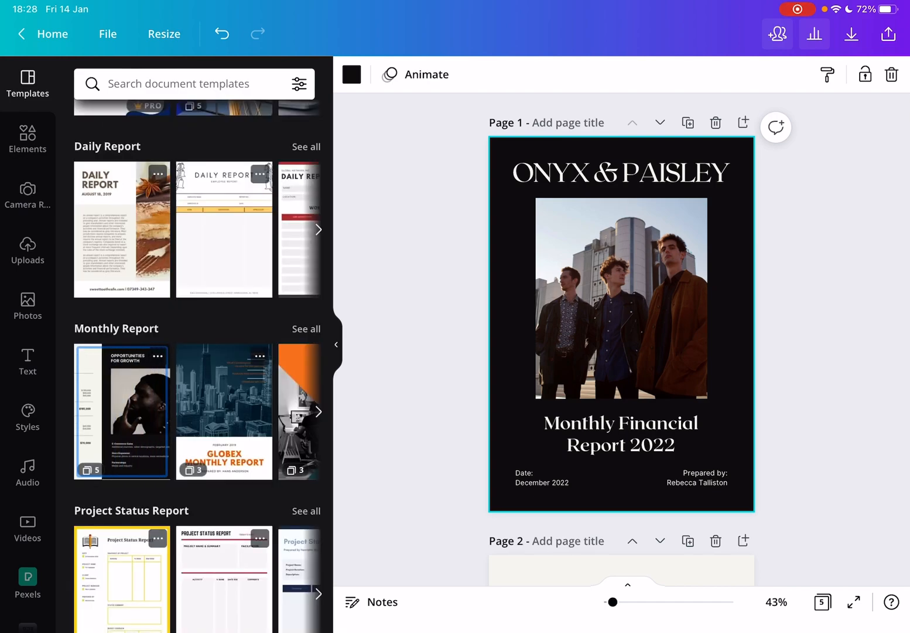
Apply the first yellow-bordered Project Status Report template to page 1.
scroll("down", 3)
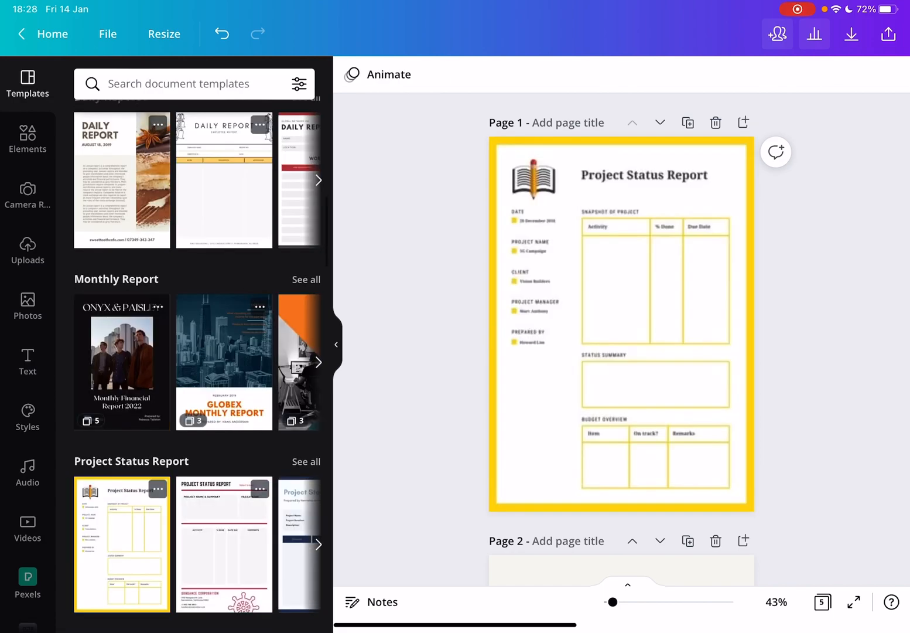
left_click(621, 322)
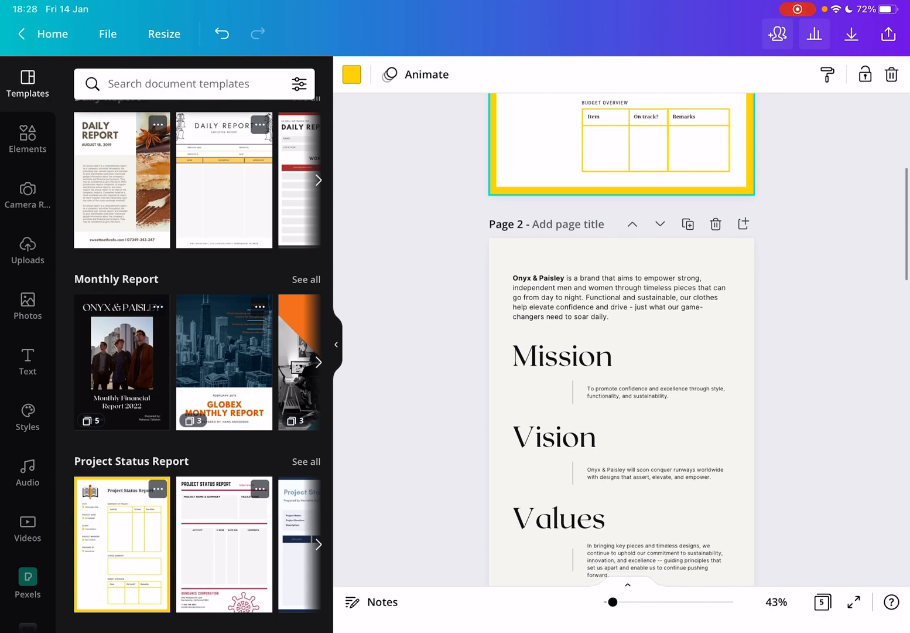
scroll("up", 3)
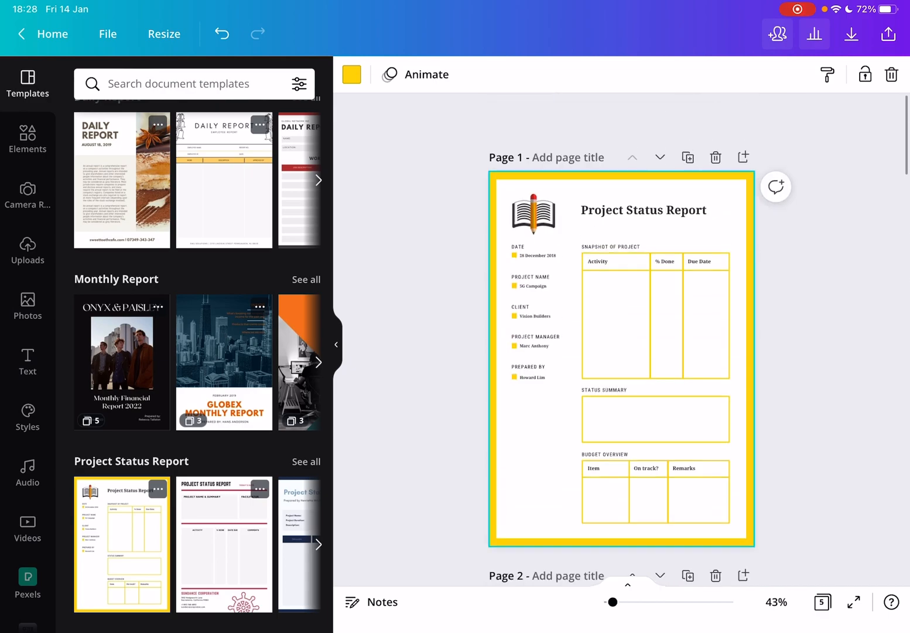